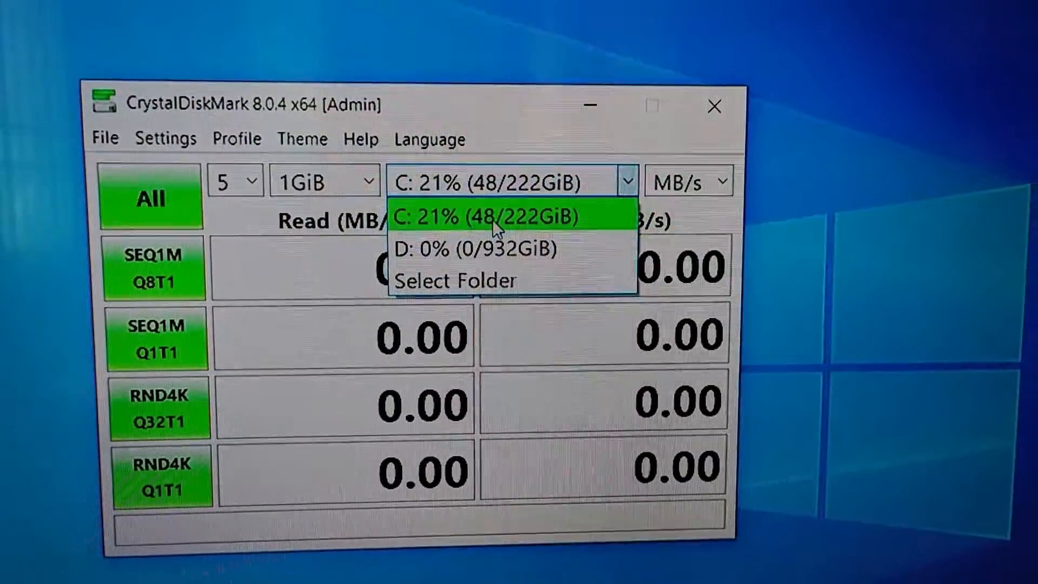
# Select drive C: 21% (48/222GiB) as the benchmark target
pyautogui.click(493, 216)
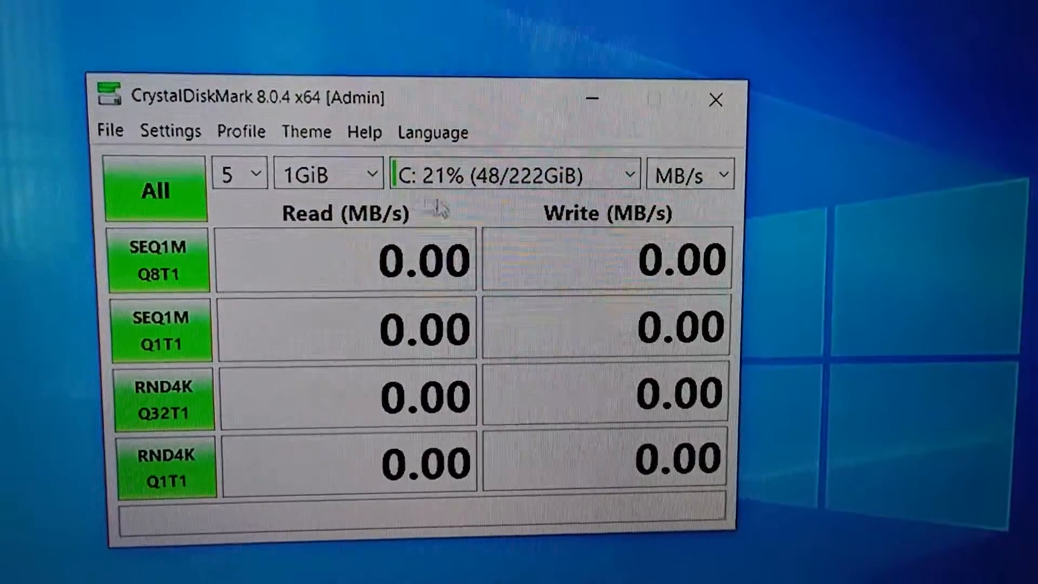
# Browse the File, Settings, Profile, Theme and Help menus without changing anything
pyautogui.click(111, 131)
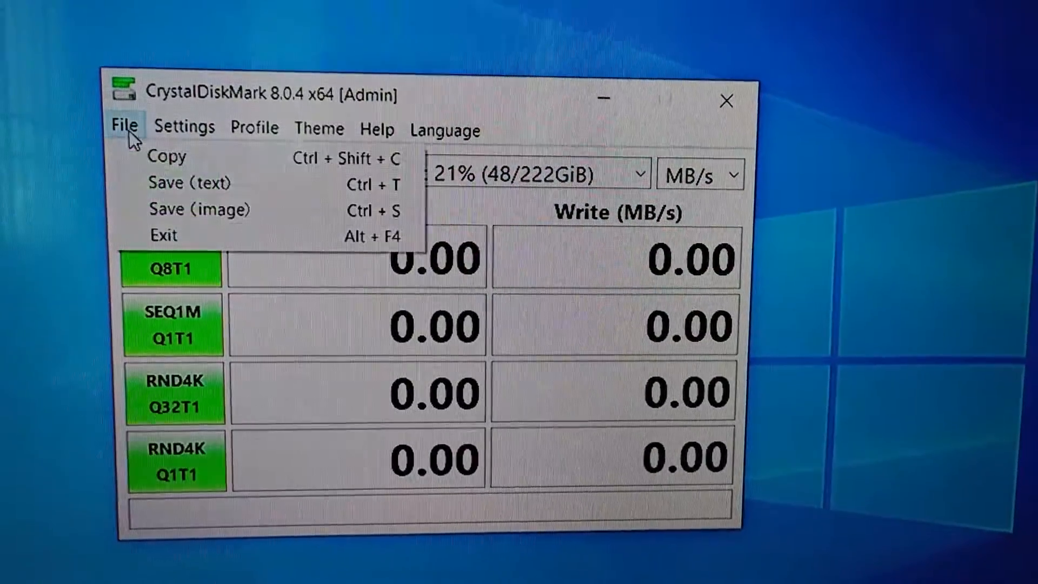
pyautogui.click(186, 127)
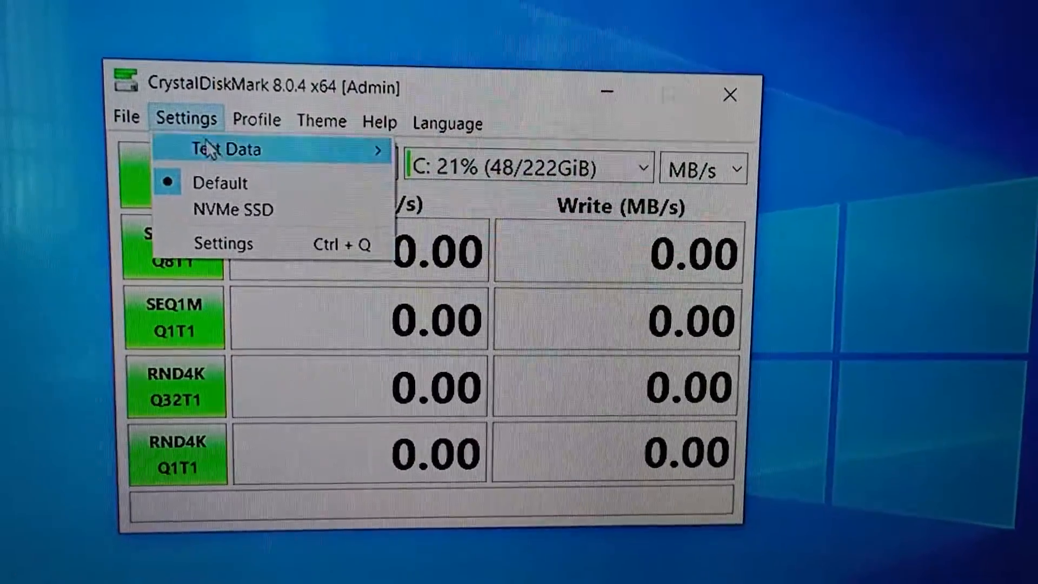
pyautogui.click(258, 110)
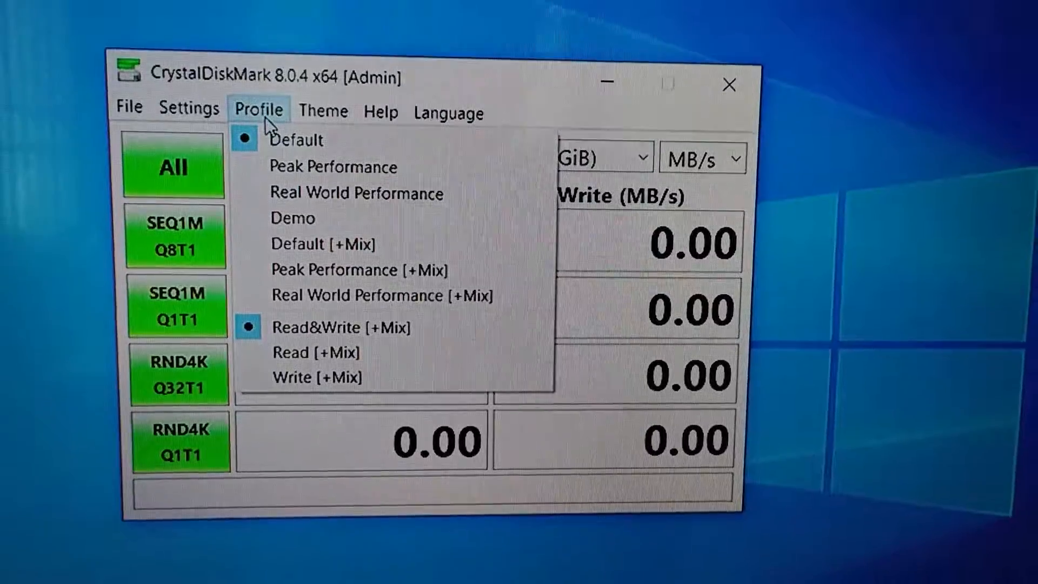
pyautogui.click(311, 110)
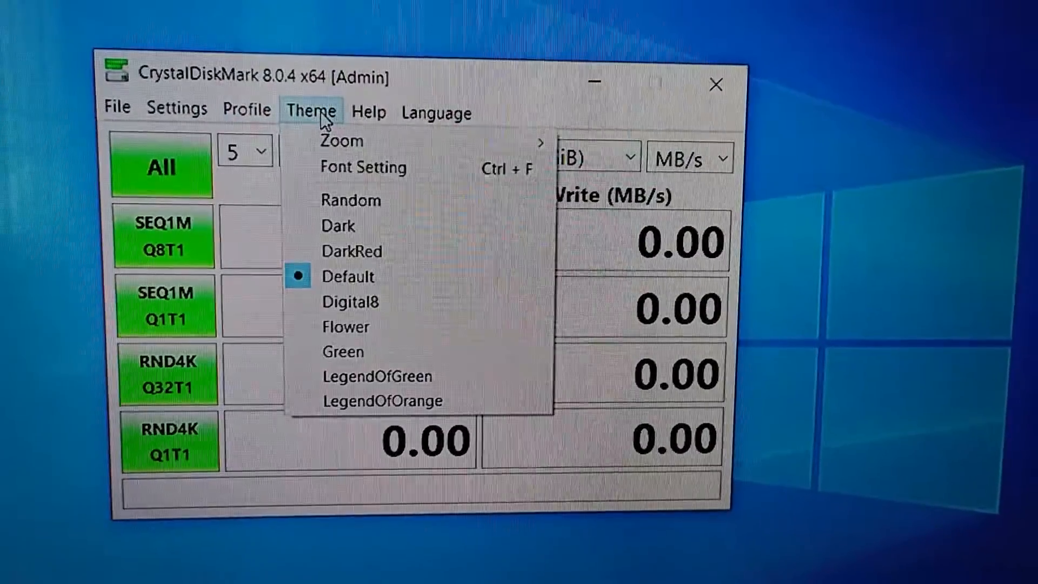
pyautogui.click(363, 104)
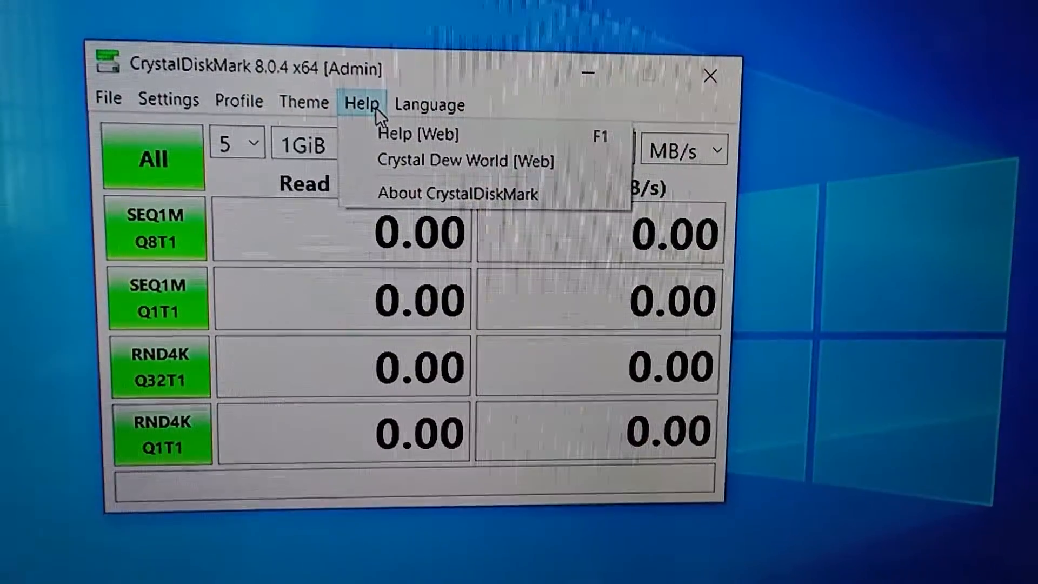
pyautogui.click(426, 102)
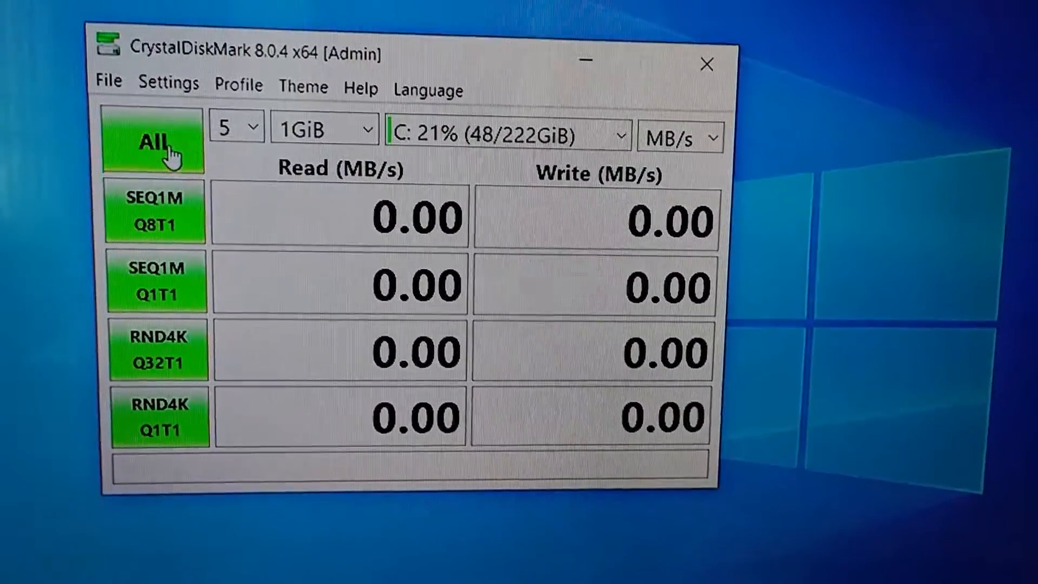
# Start all benchmark tests on drive C with 5 runs at 1GiB
pyautogui.click(154, 142)
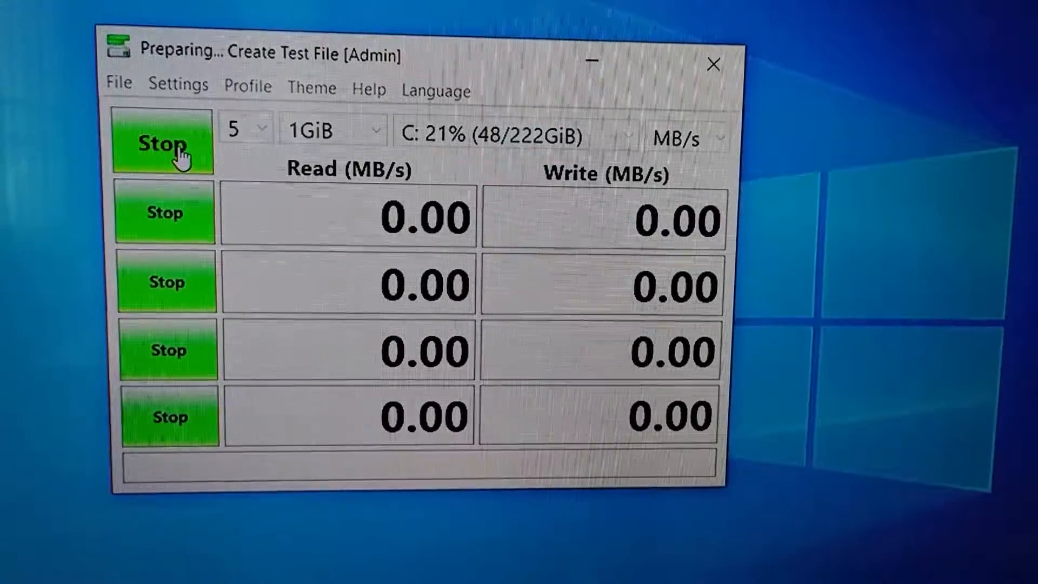